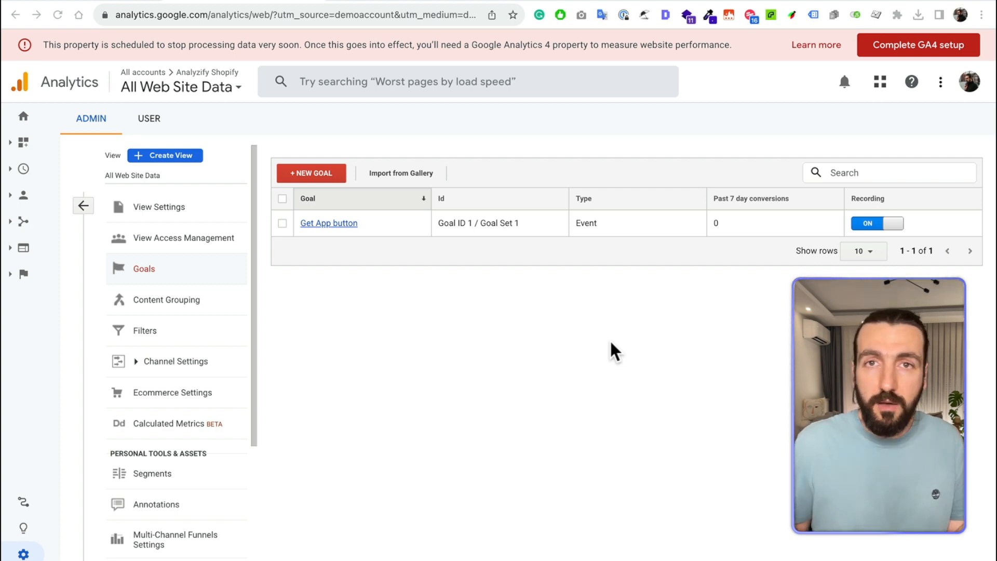
pyautogui.moveTo(699, 32)
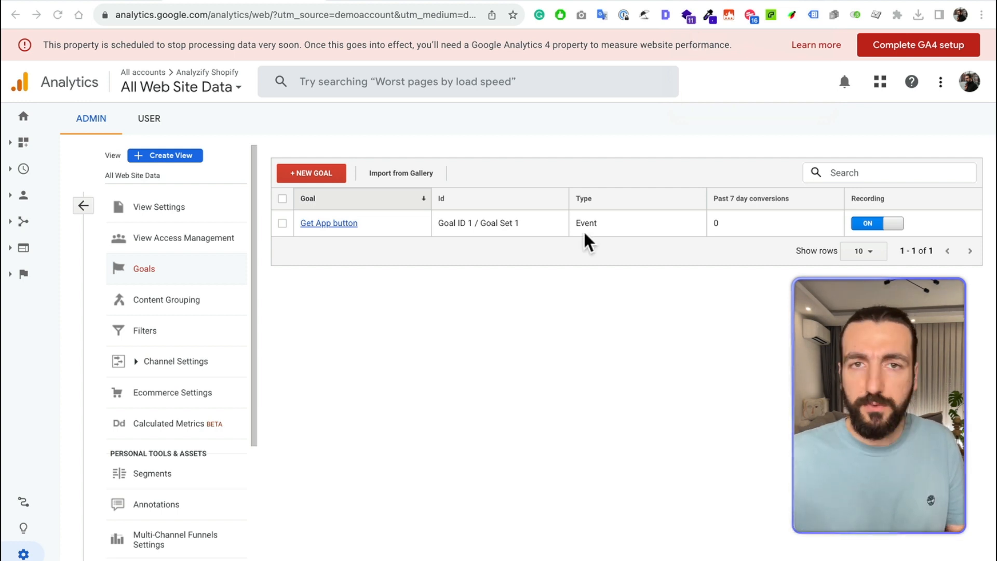
pyautogui.moveTo(565, 388)
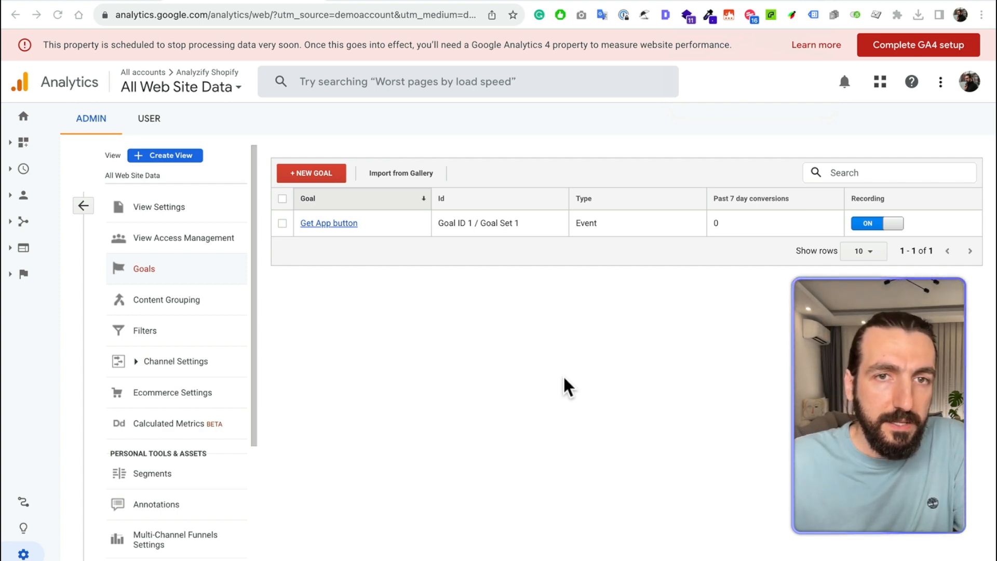
pyautogui.moveTo(453, 301)
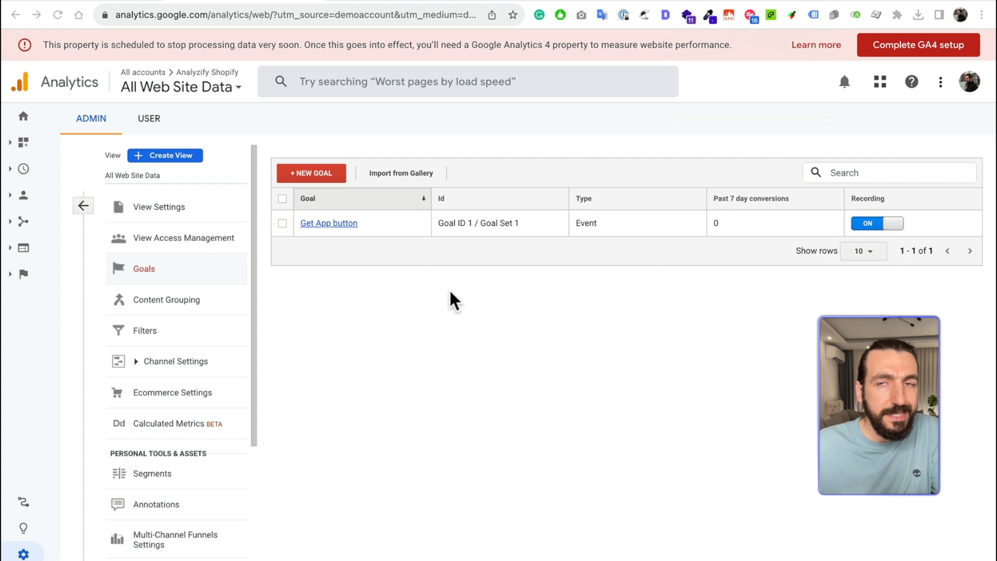
pyautogui.moveTo(452, 470)
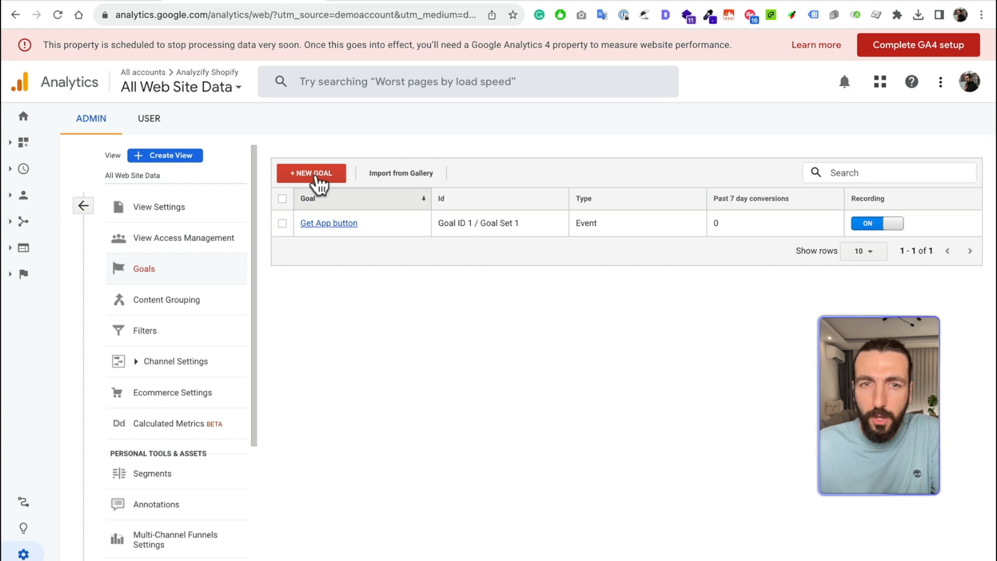
# - Start a new goal and choose Destination as its type
pyautogui.click(311, 173)
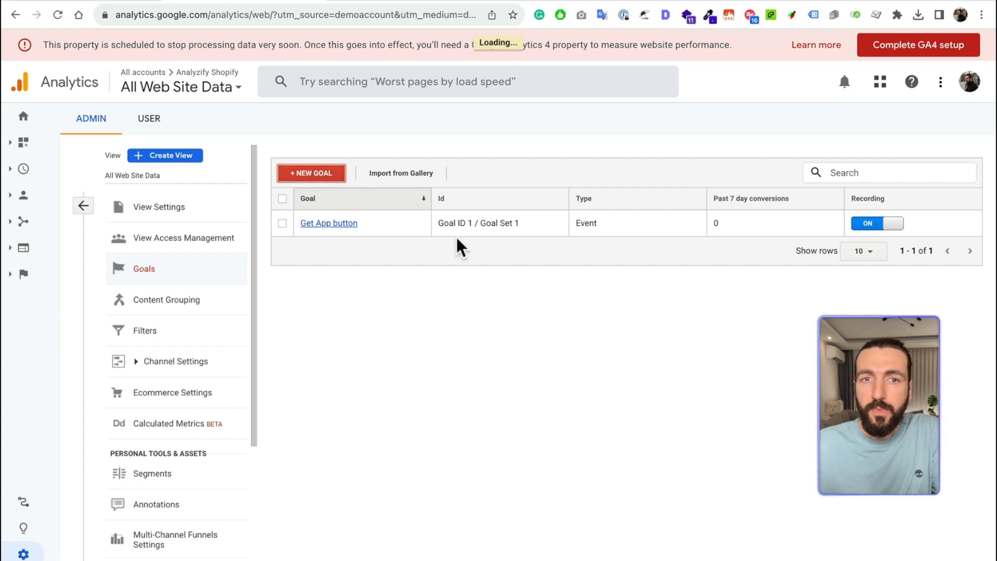
pyautogui.click(311, 172)
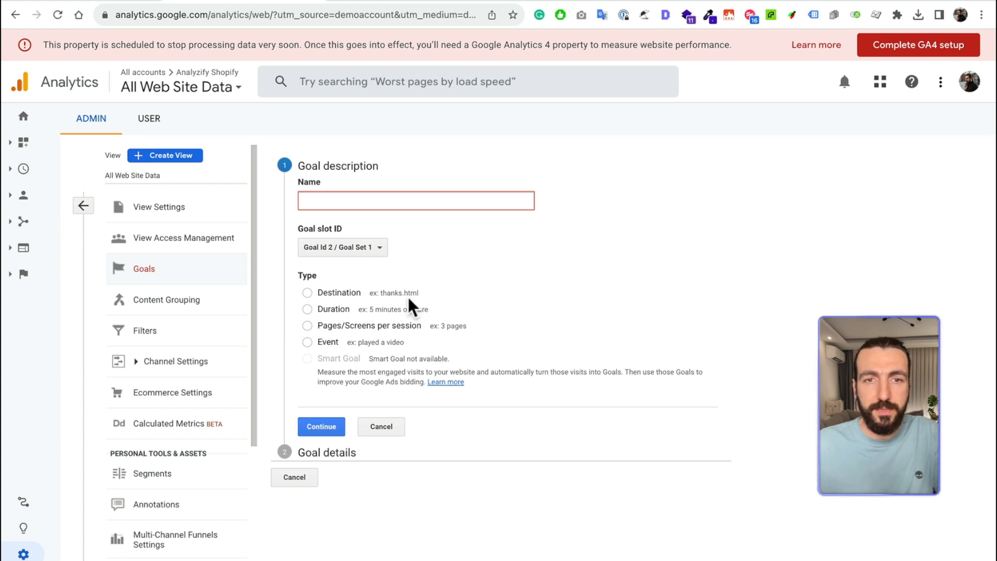
pyautogui.click(307, 307)
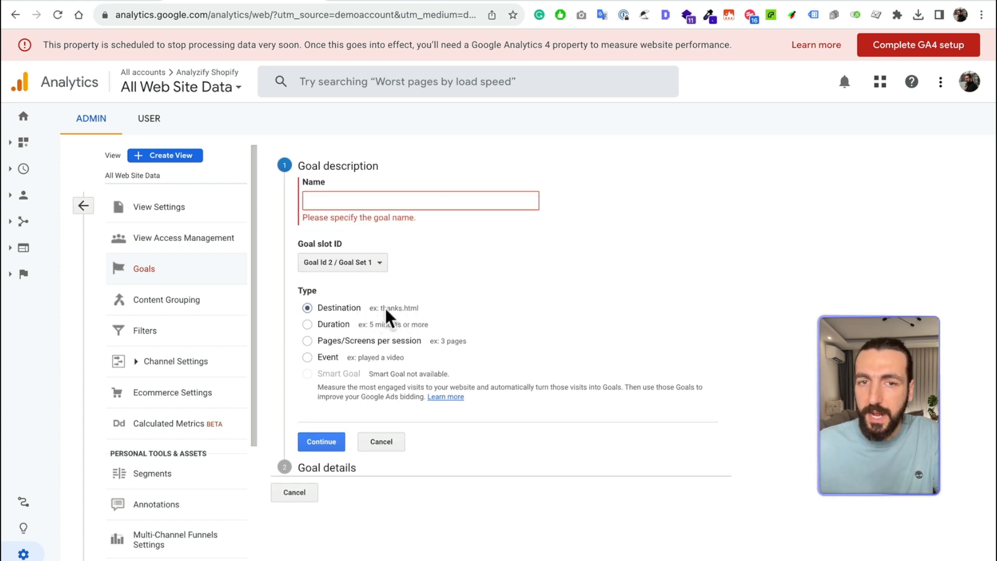
pyautogui.moveTo(385, 317)
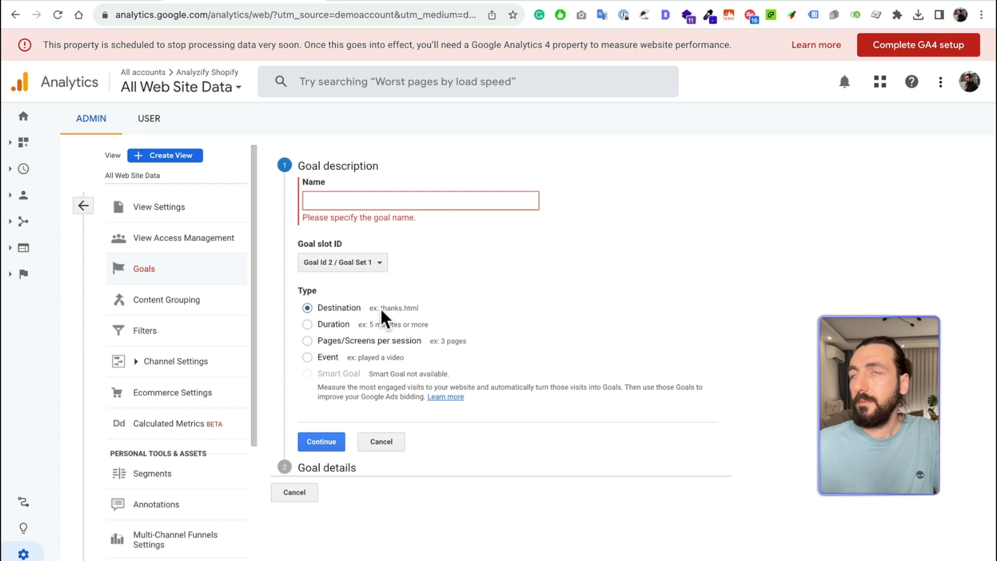
pyautogui.moveTo(434, 318)
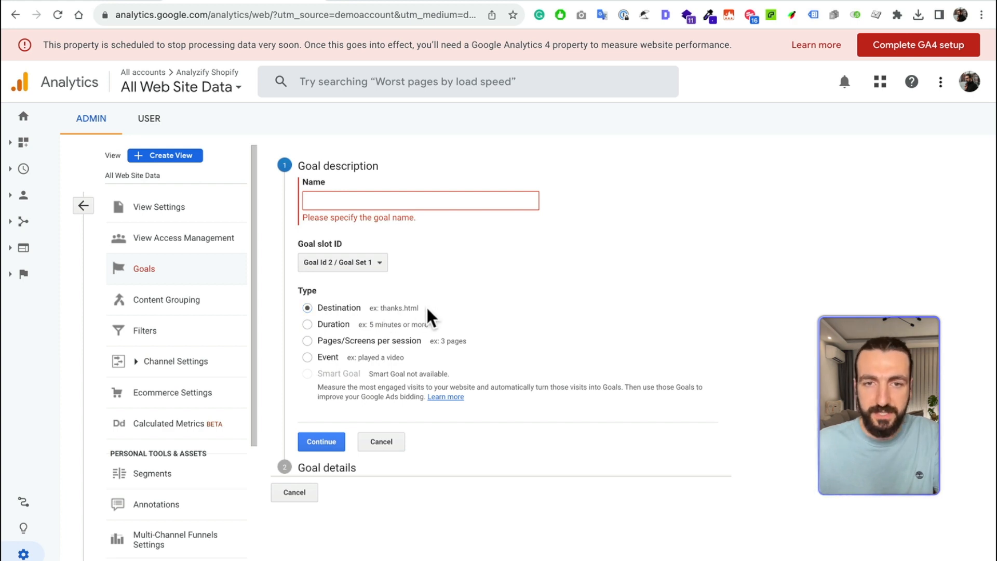
pyautogui.moveTo(359, 333)
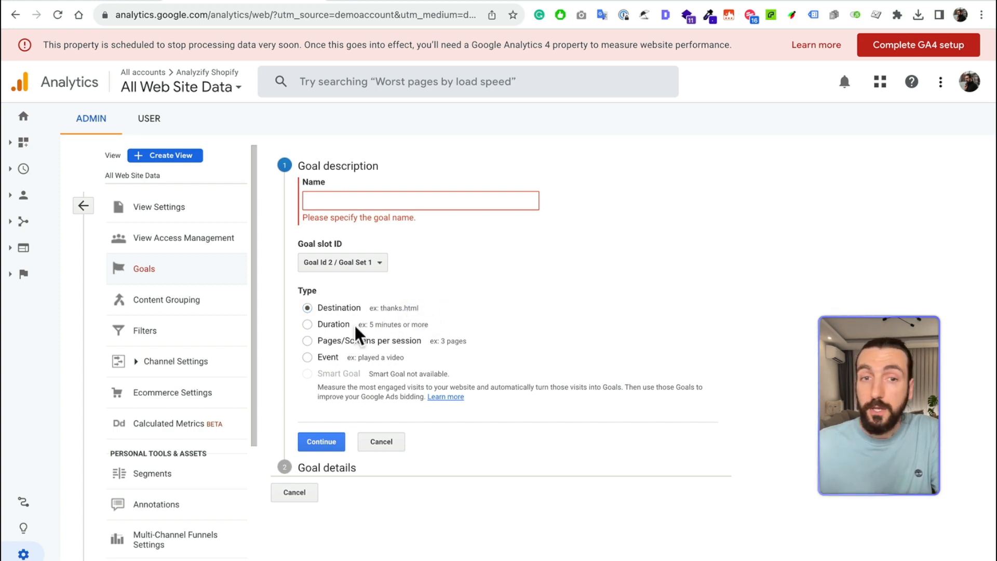
pyautogui.moveTo(393, 352)
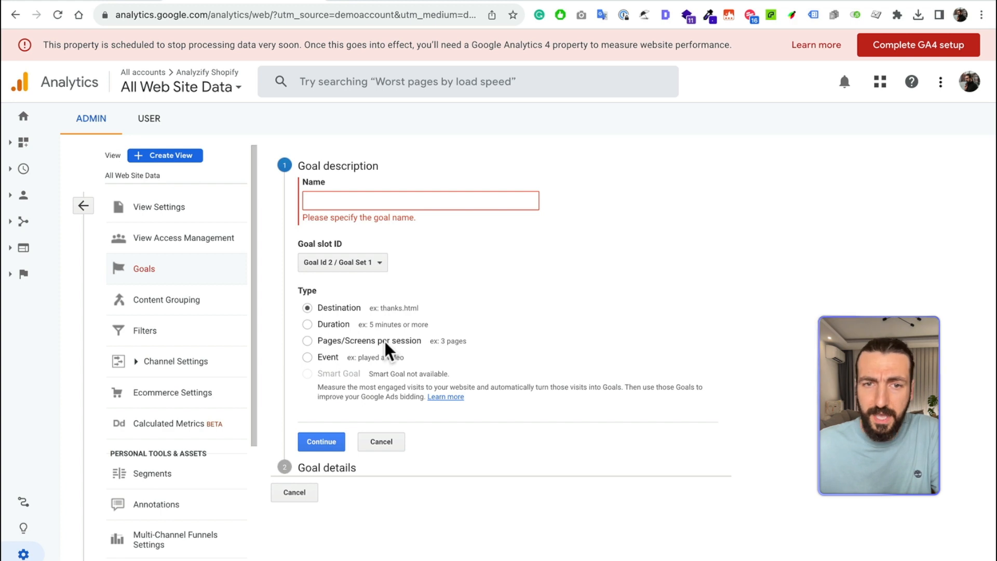
pyautogui.moveTo(359, 369)
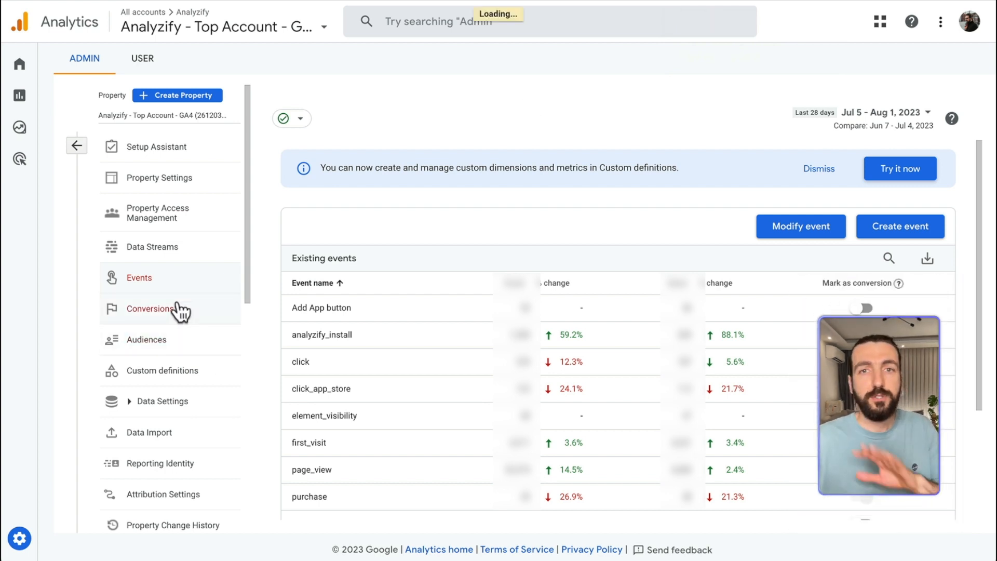
# - Open the Conversions page listing test, analyzify_install and purchase
pyautogui.click(150, 308)
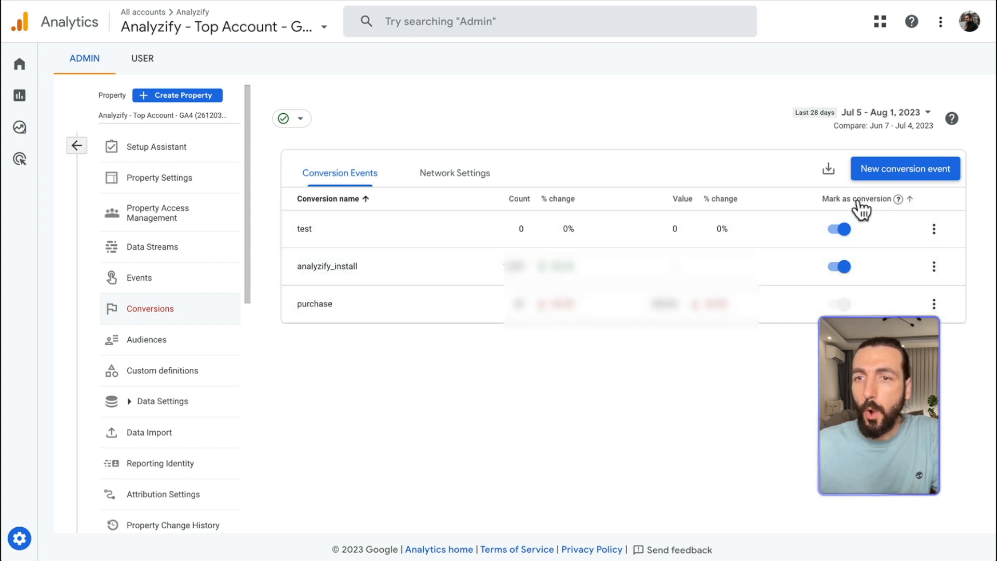
pyautogui.moveTo(881, 212)
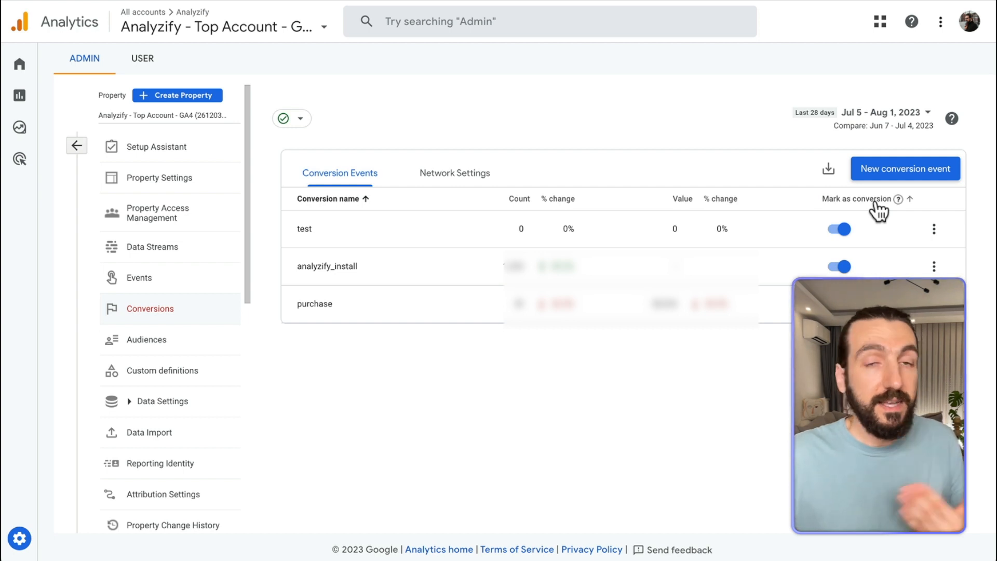
pyautogui.moveTo(703, 243)
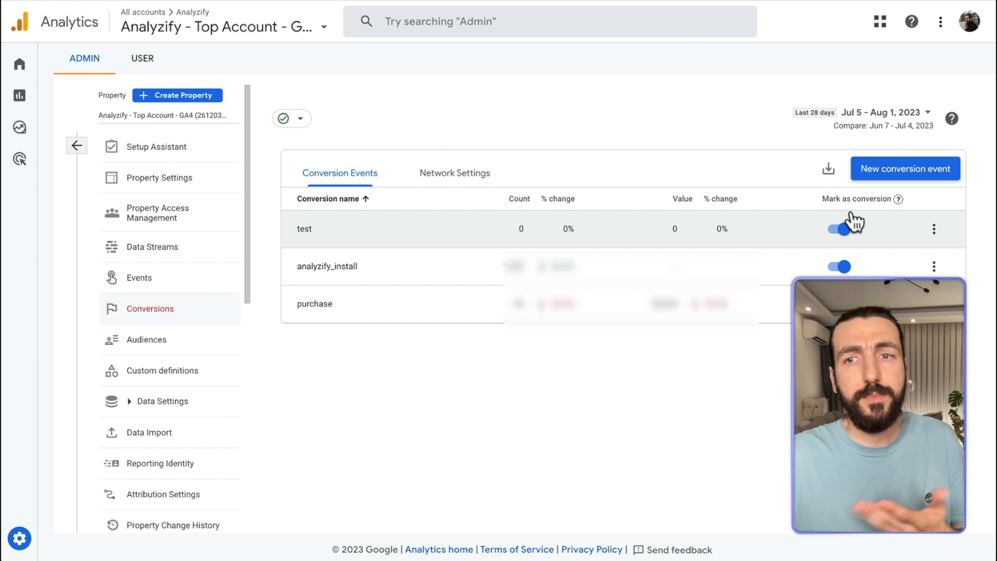
# - Save newsletter_subscription as a new conversion event, then open its report
pyautogui.click(905, 168)
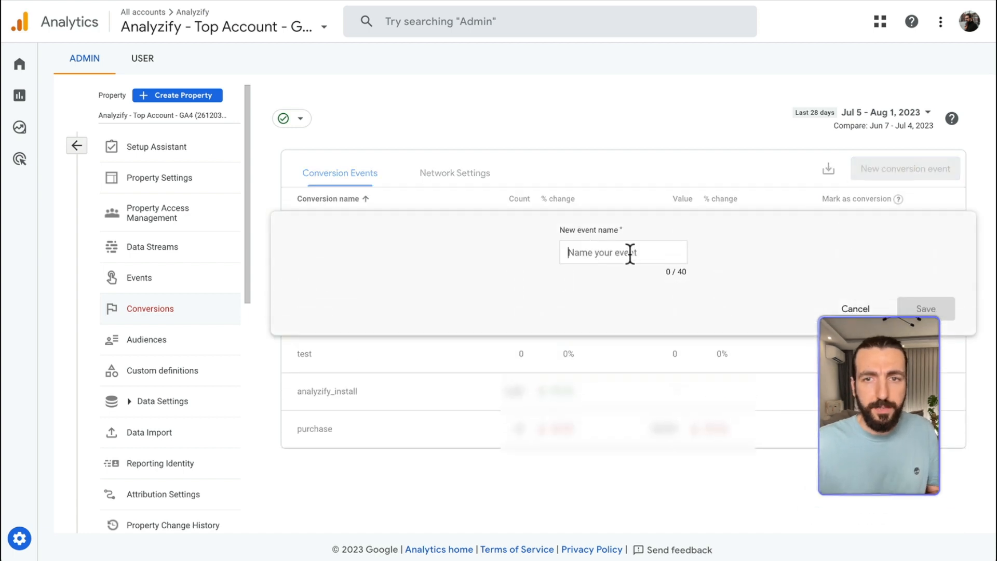
pyautogui.write('newsletter_subscription')
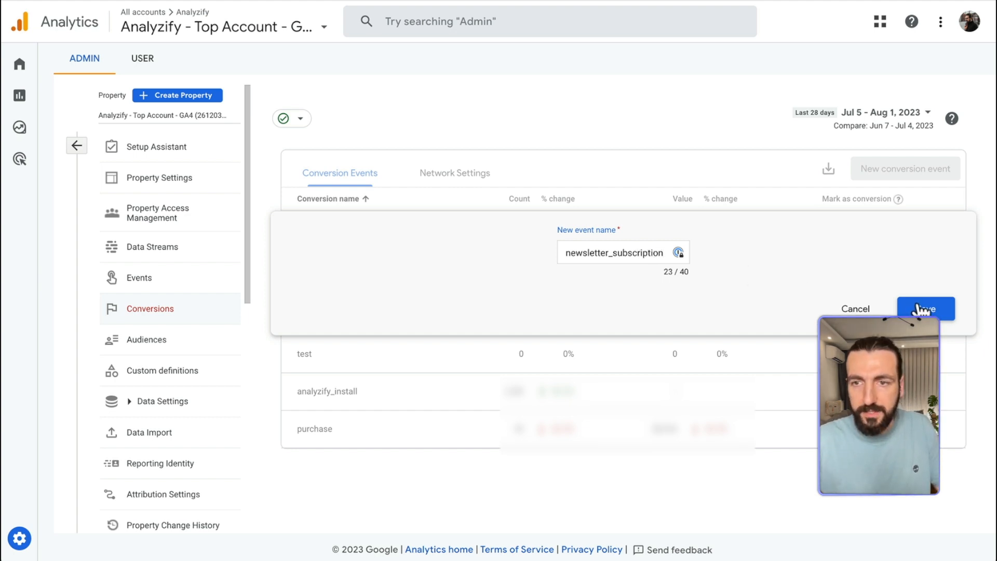
pyautogui.click(927, 308)
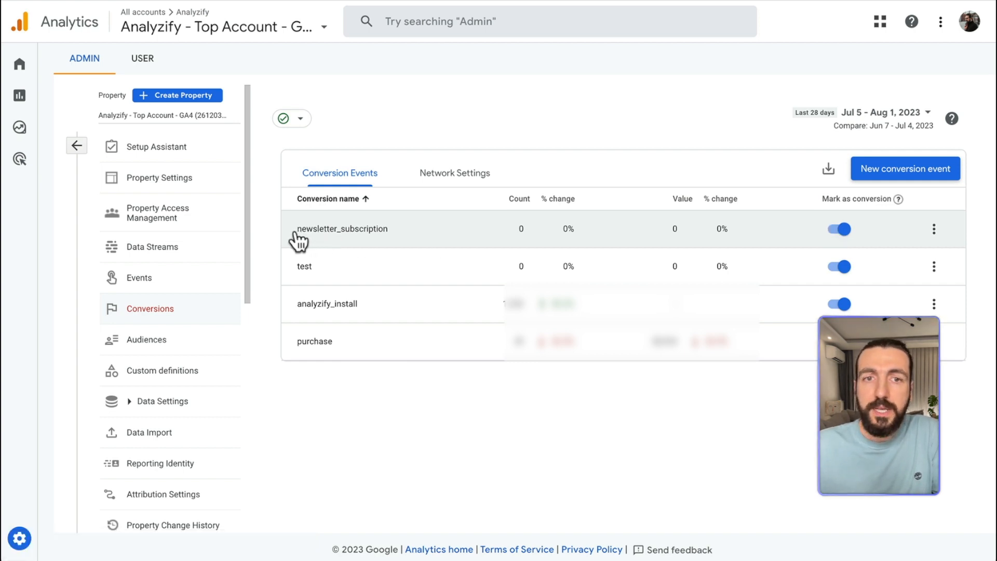
pyautogui.doubleClick(343, 228)
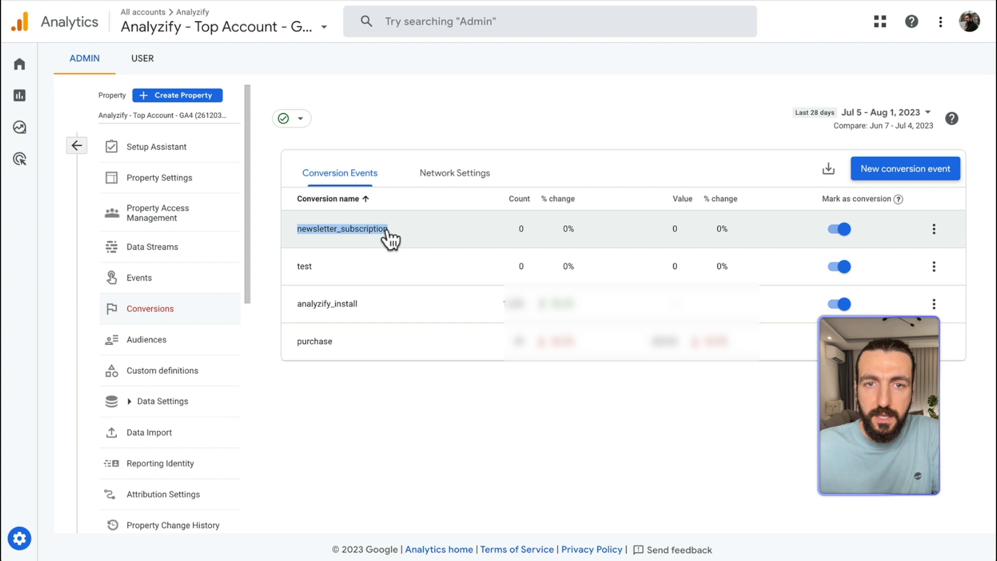
pyautogui.click(342, 229)
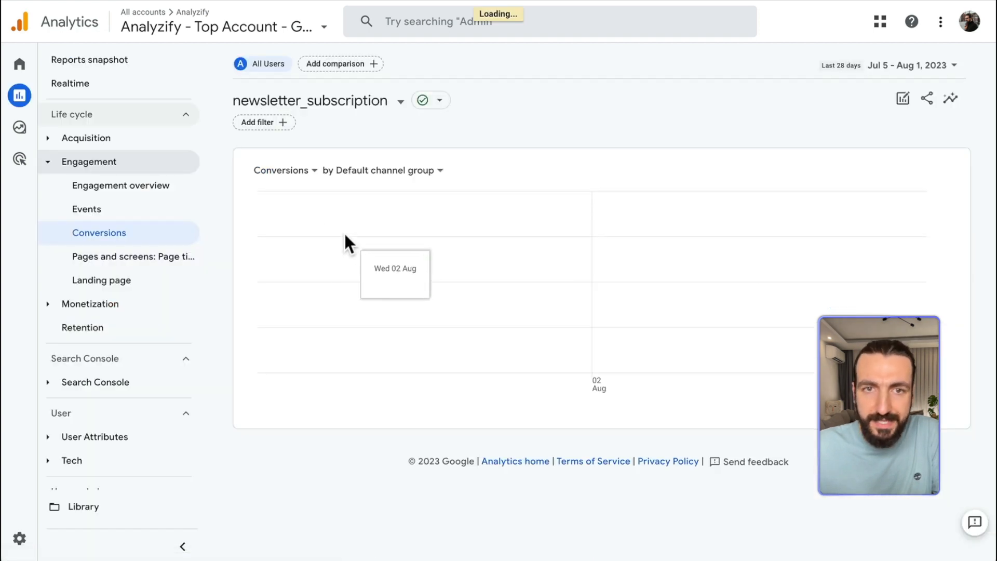
pyautogui.scroll(-3)
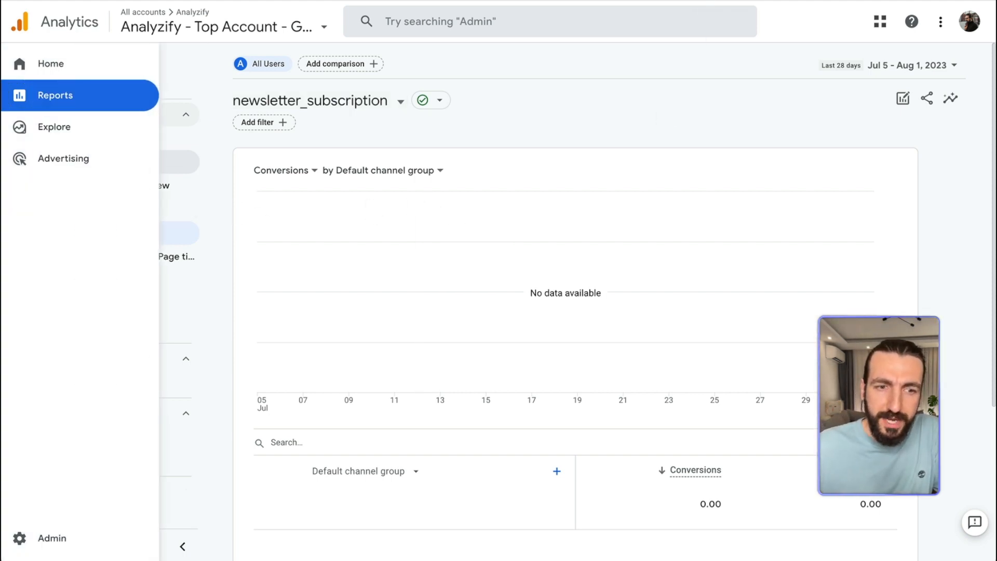
# - Go to the property Admin and open the Events settings
pyautogui.click(20, 538)
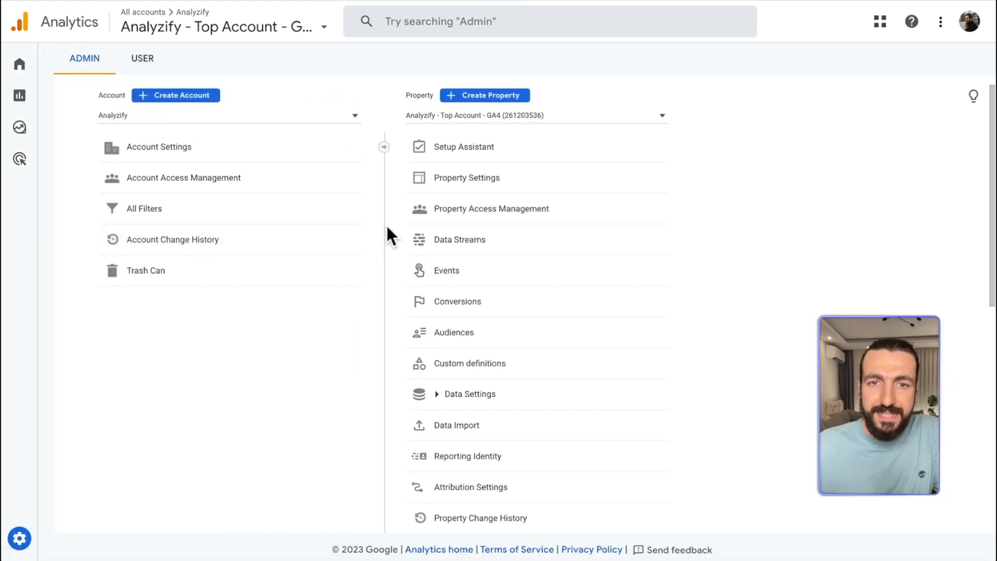
pyautogui.click(447, 271)
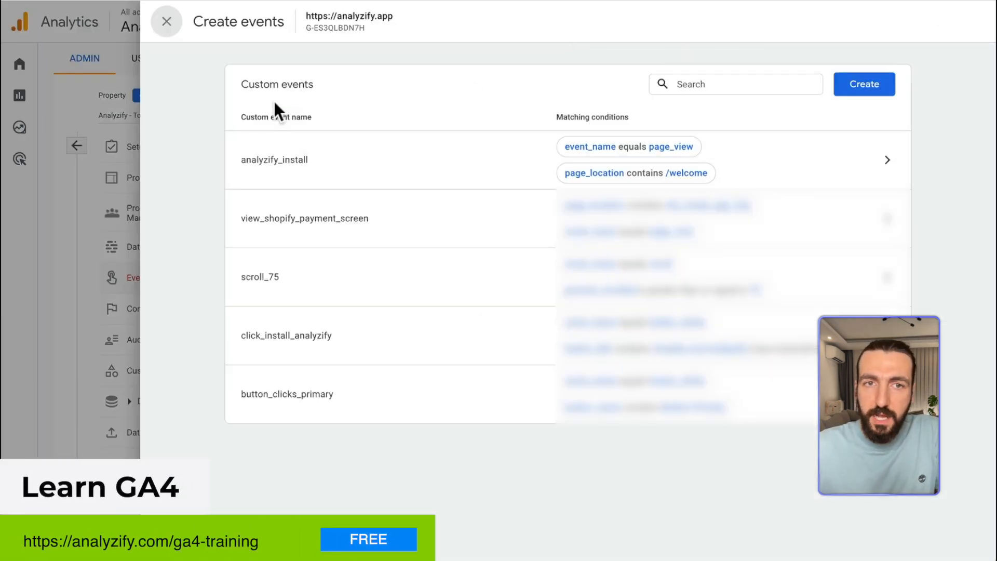
pyautogui.moveTo(251, 177)
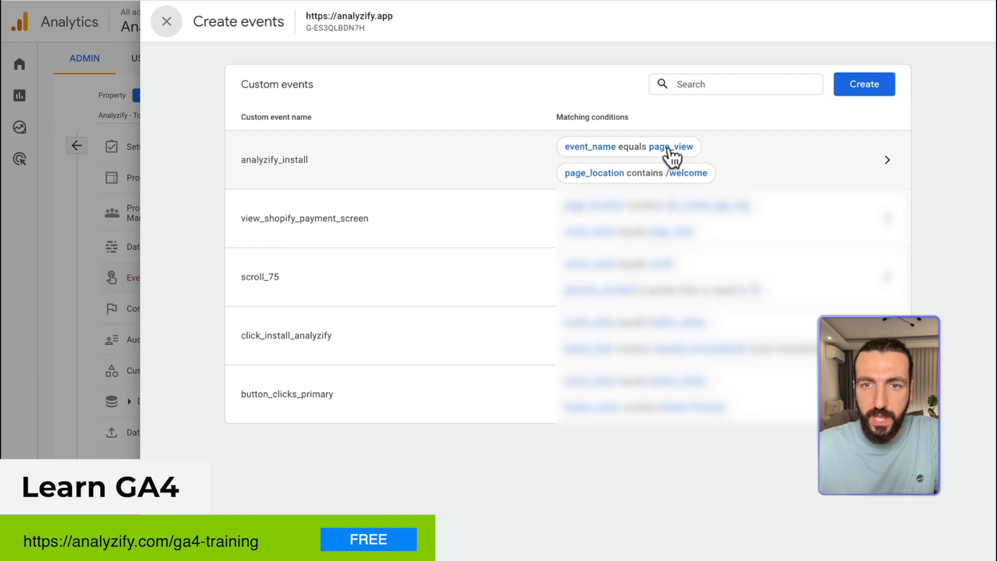
pyautogui.moveTo(665, 186)
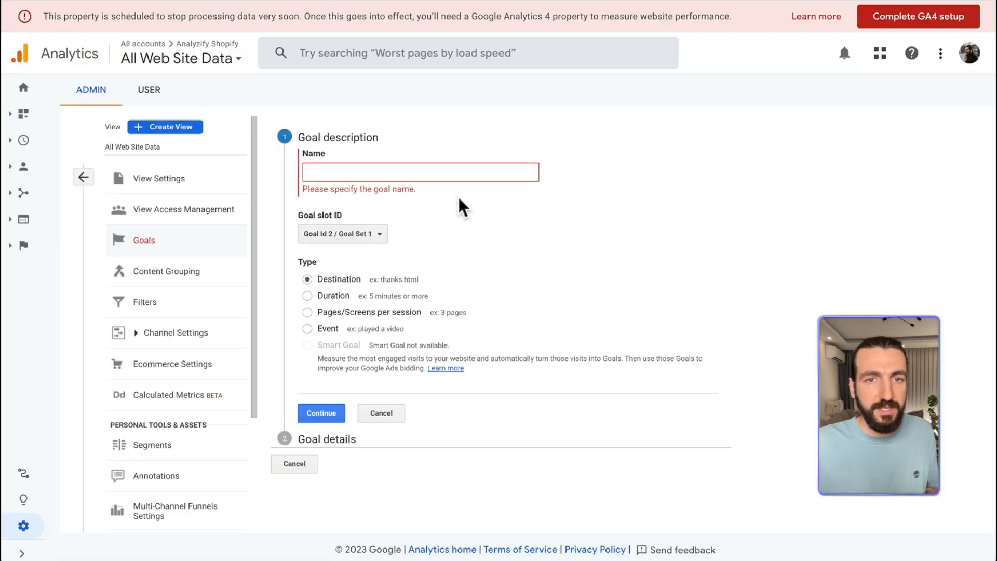
pyautogui.moveTo(338, 289)
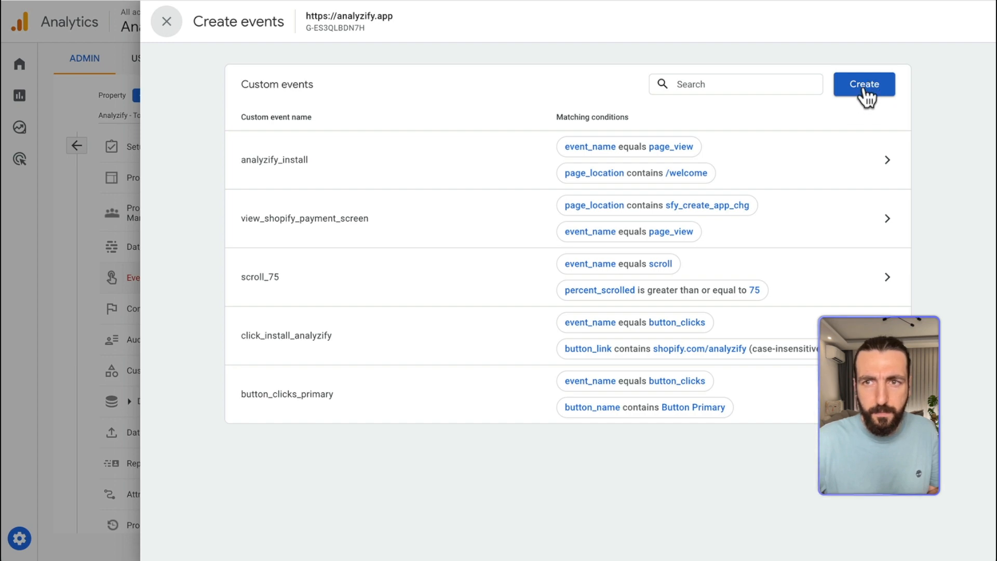
# - Name the custom event purchase_diamond with event_name equals purchase, plus an item_name condition
pyautogui.click(860, 83)
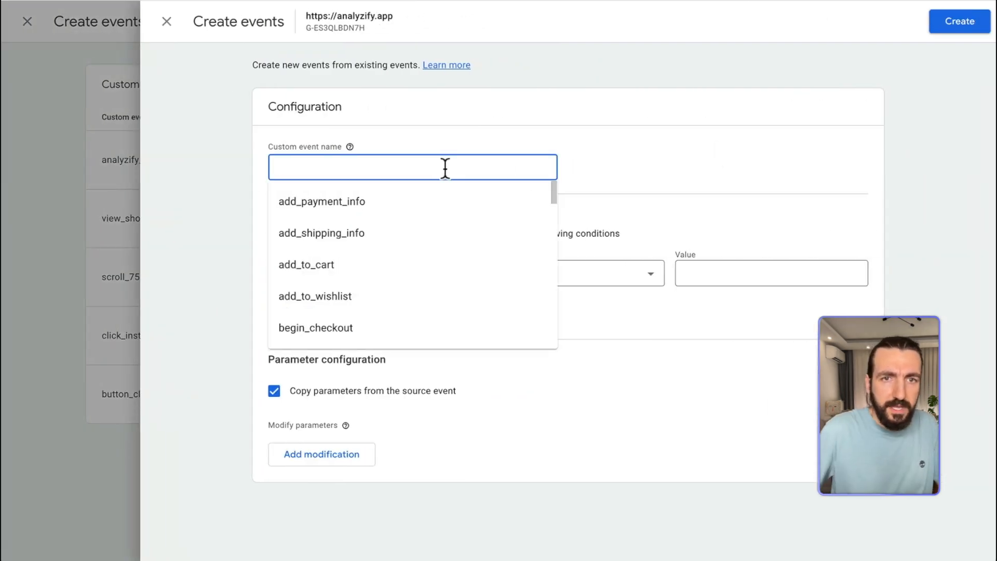
pyautogui.write('purchase_')
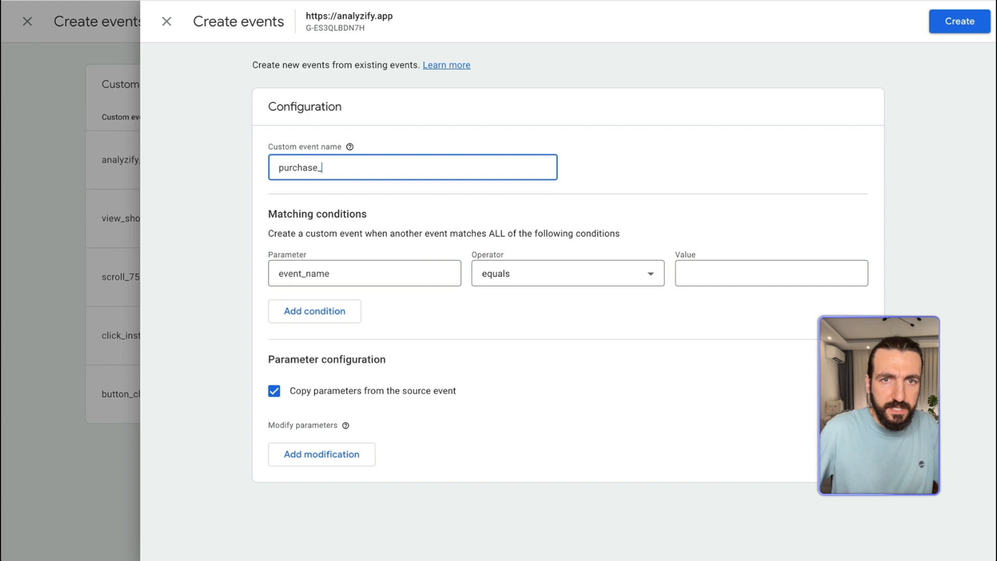
pyautogui.write('diamond')
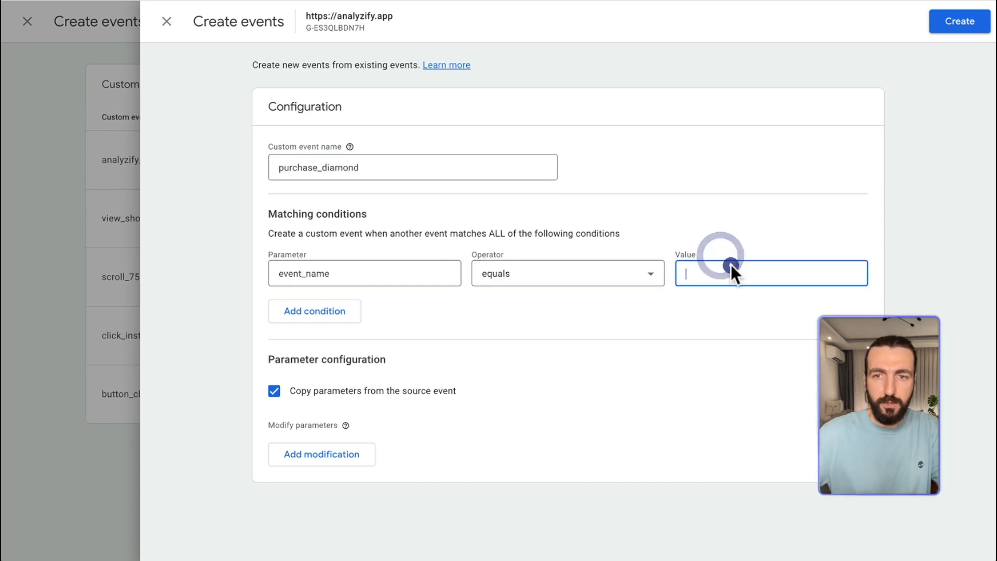
pyautogui.write('purchase')
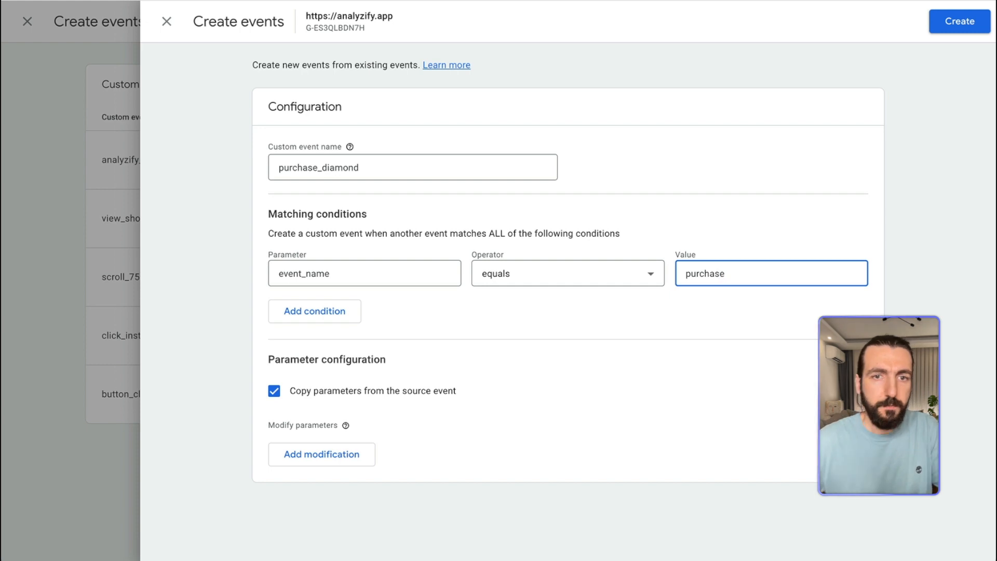
pyautogui.click(314, 311)
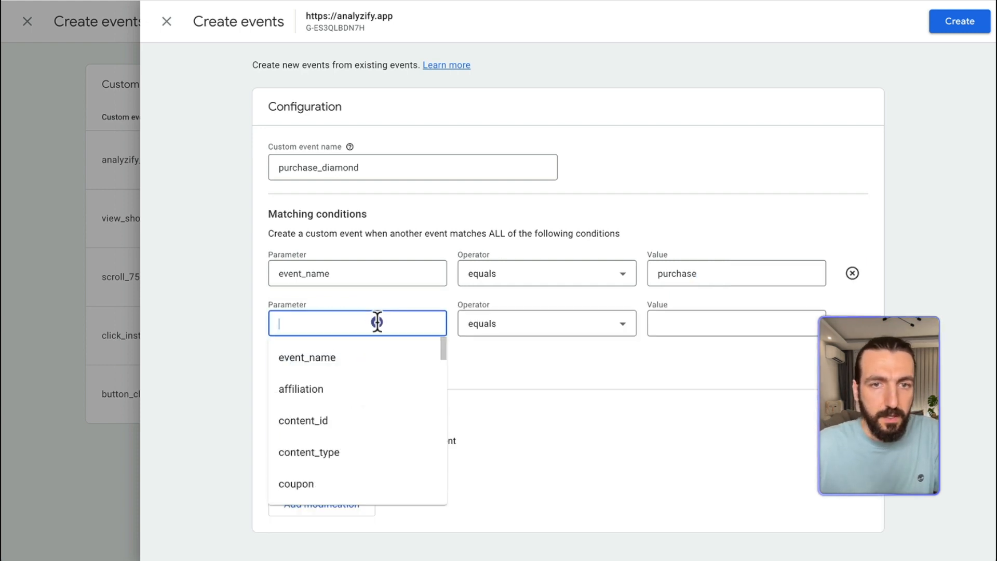
pyautogui.write('item')
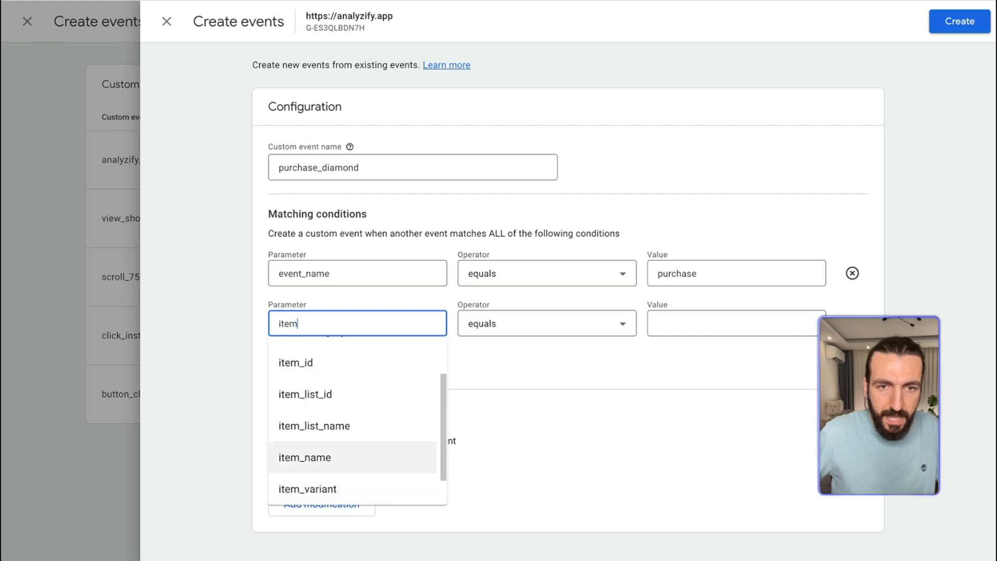
pyautogui.click(546, 323)
pyautogui.write('diamond')
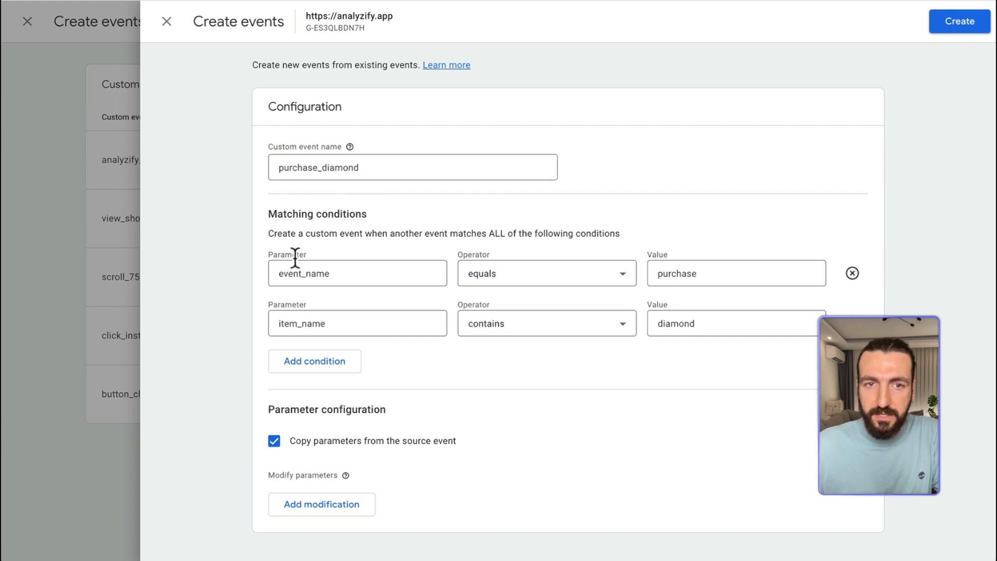
pyautogui.moveTo(785, 391)
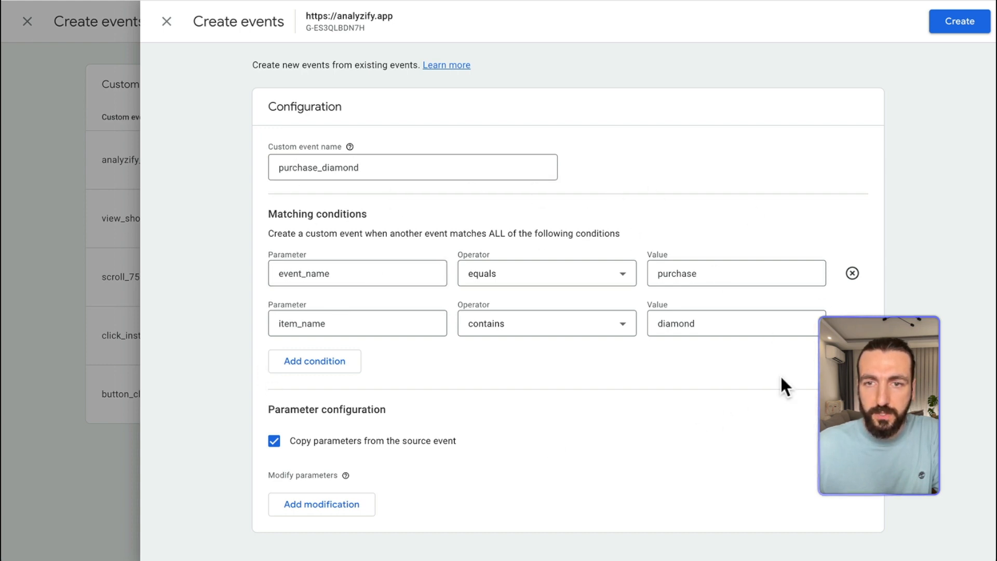
pyautogui.moveTo(789, 352)
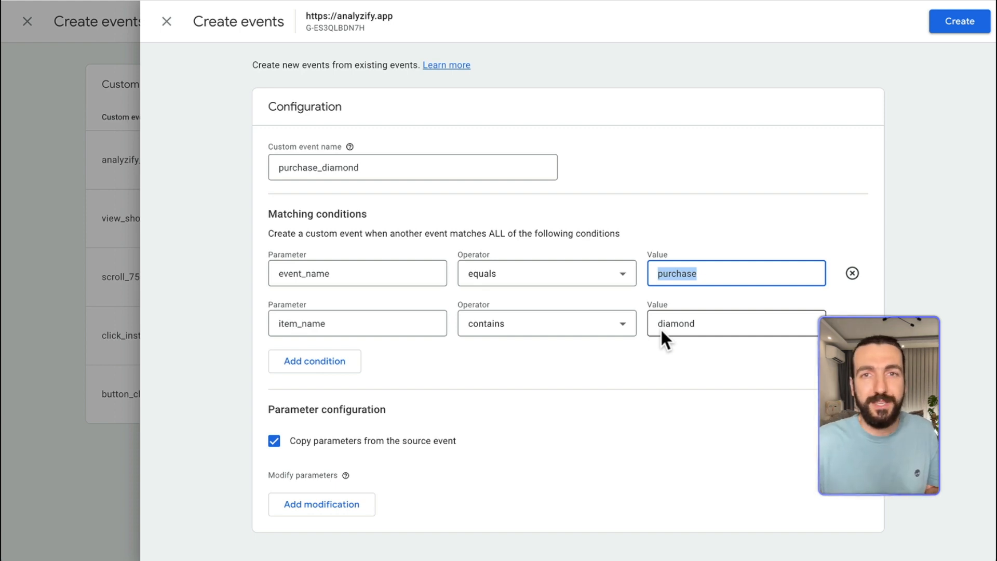
pyautogui.moveTo(464, 207)
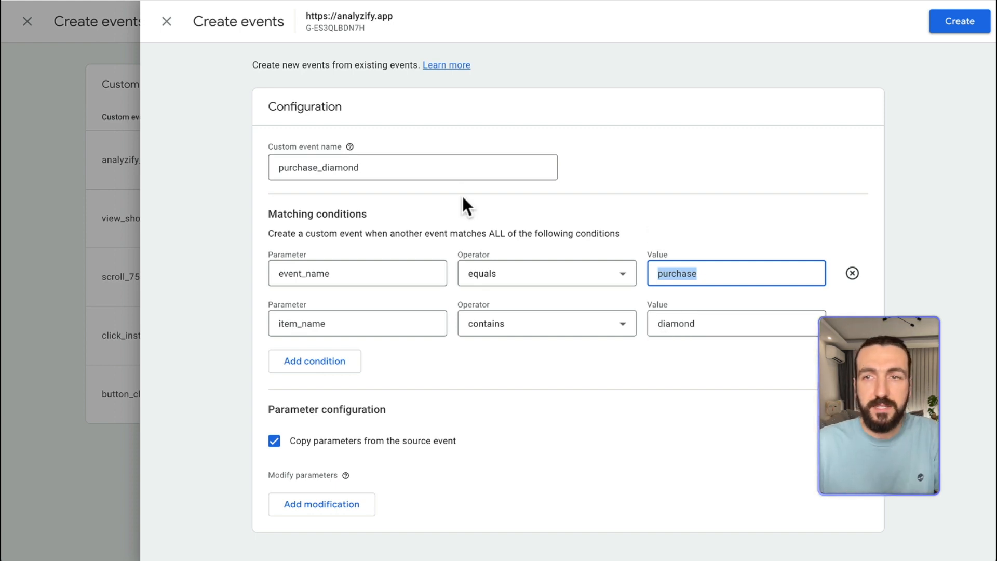
# - Create the purchase_diamond event with its item_name contains diamond condition
pyautogui.click(167, 22)
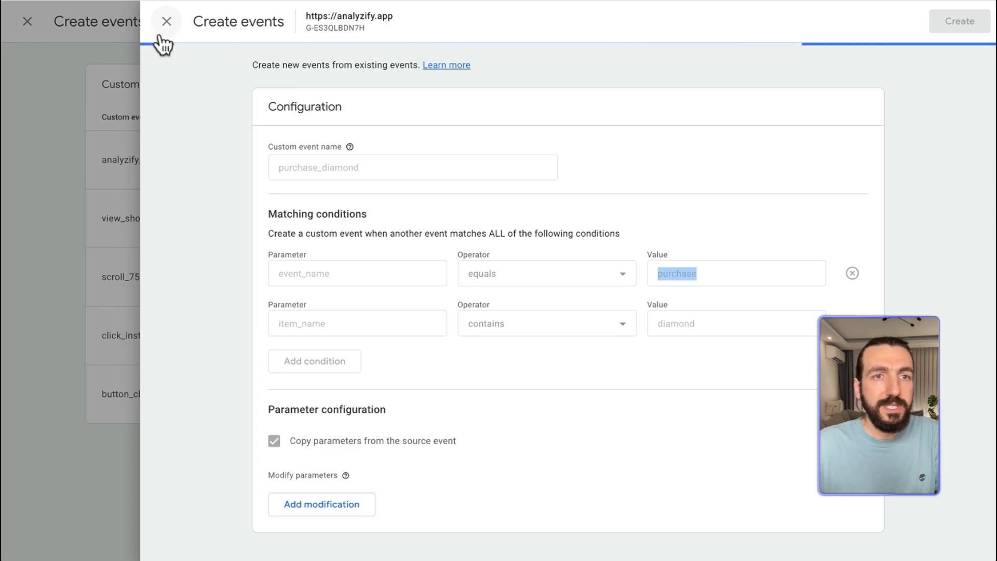
# - Close the event creator, view Conversions, return to Events, then follow the Analyzify GA4 Training link
pyautogui.click(166, 22)
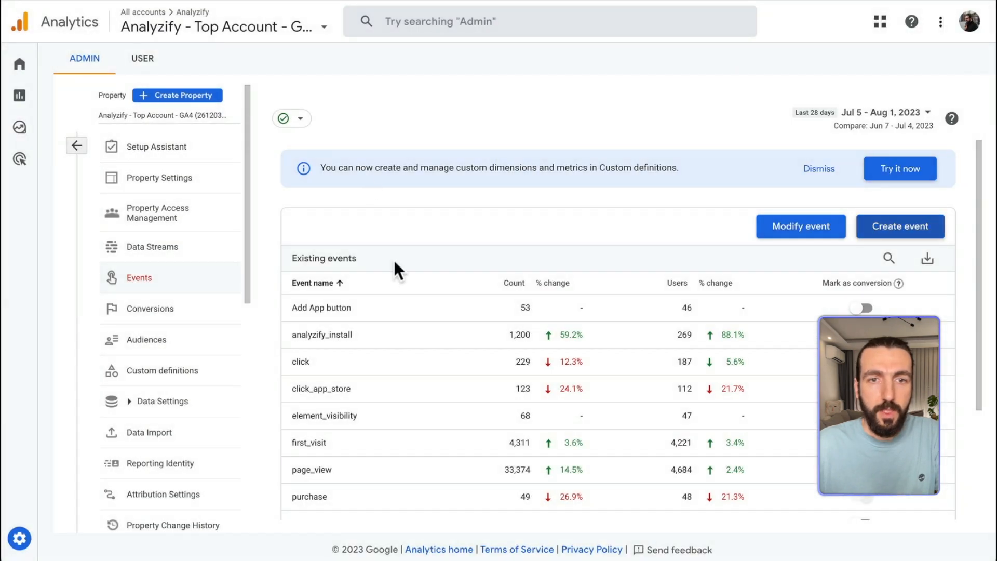
pyautogui.click(150, 309)
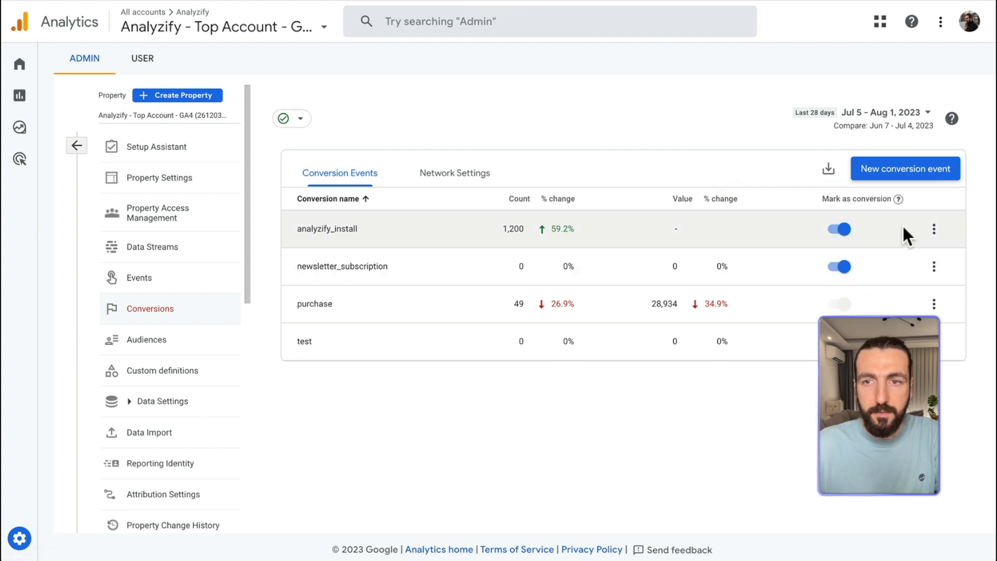
pyautogui.moveTo(535, 233)
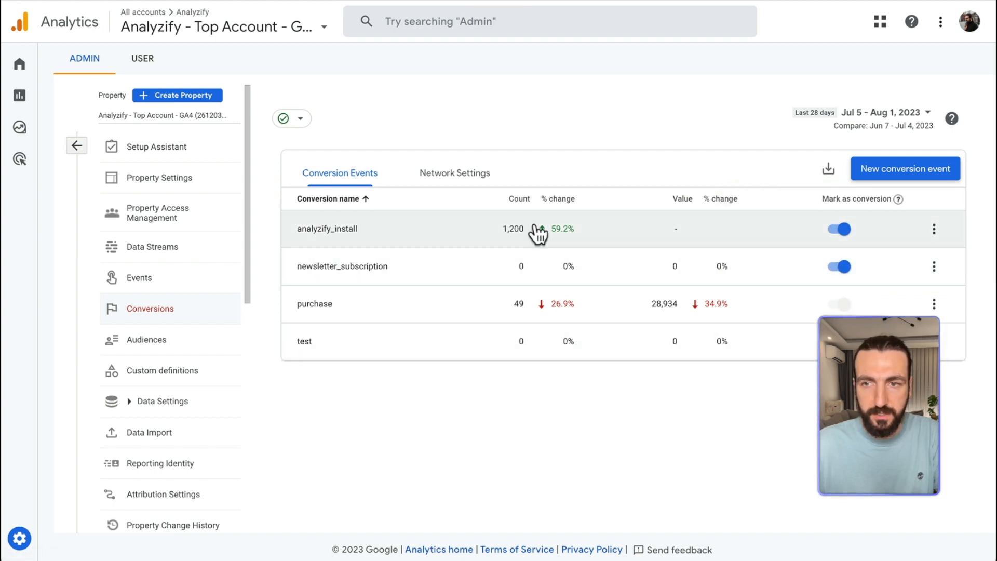
pyautogui.click(139, 277)
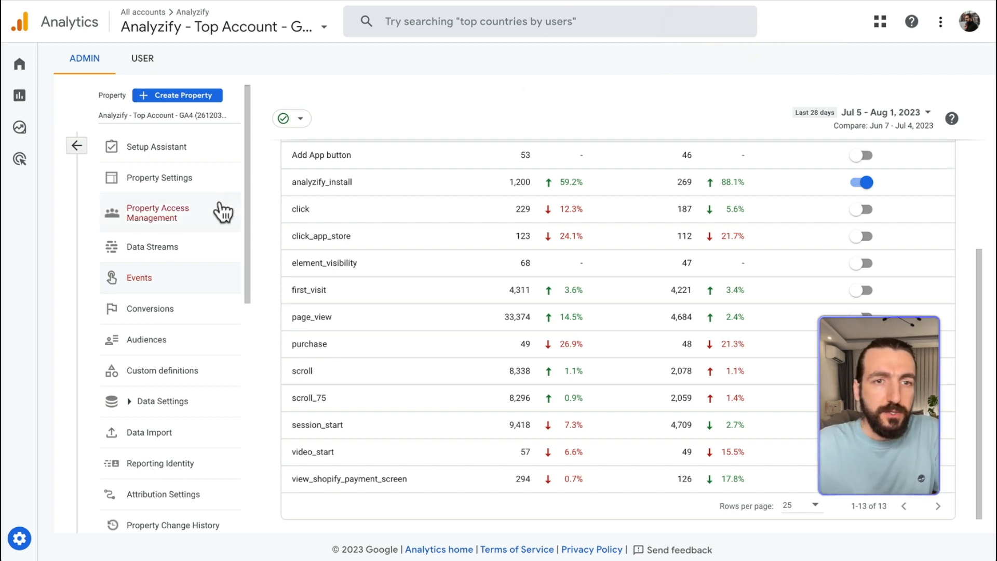
pyautogui.moveTo(339, 171)
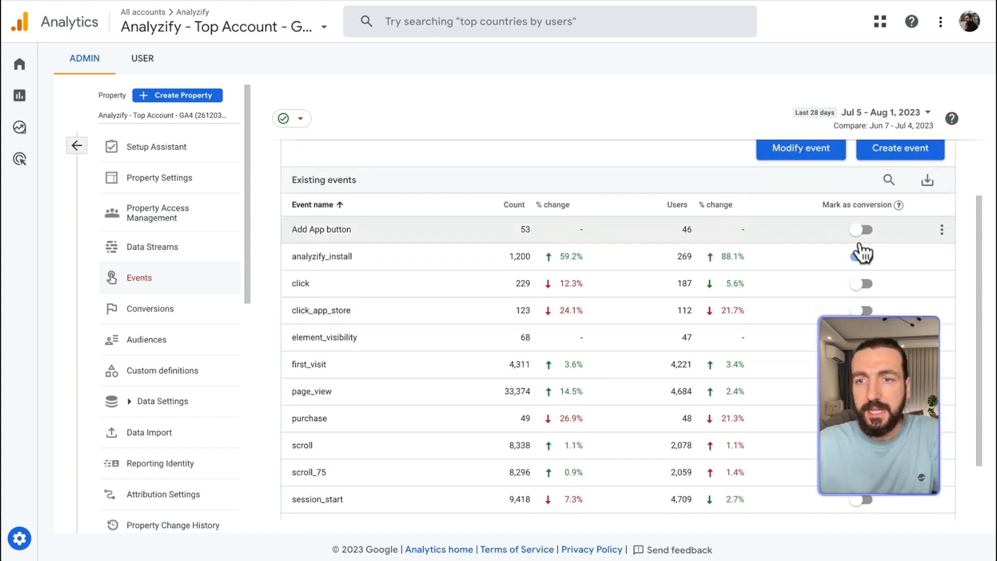
pyautogui.click(862, 257)
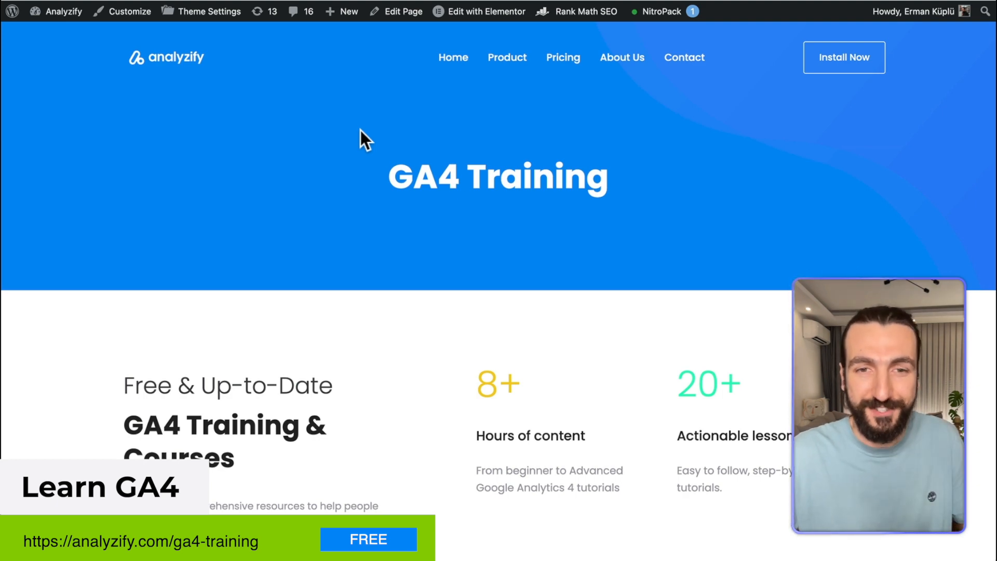
# - Scroll to the Start Learning Google Analytics 4 cards and open the GA4 video series PDF
pyautogui.scroll(-3)
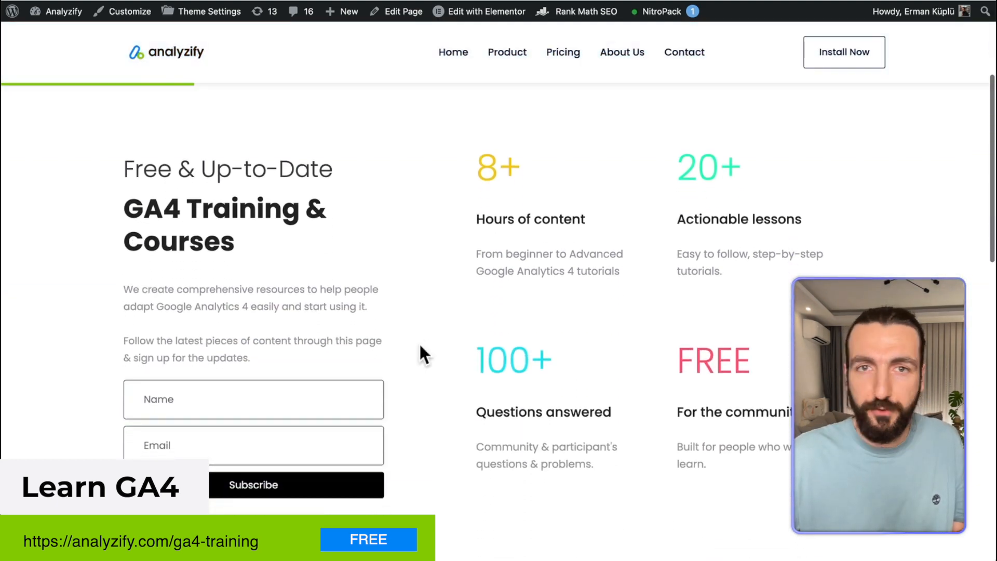
pyautogui.scroll(-3)
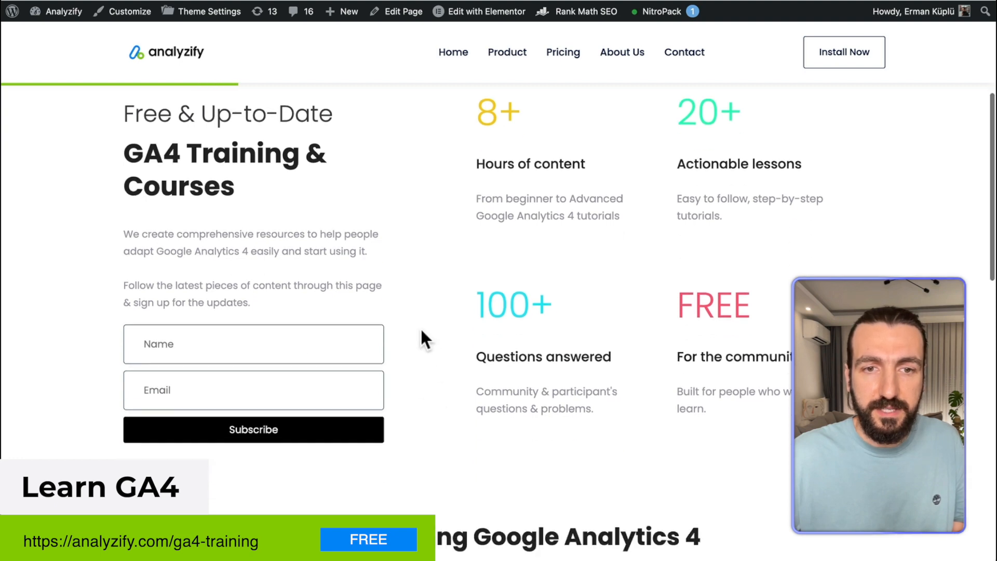
pyautogui.scroll(-3)
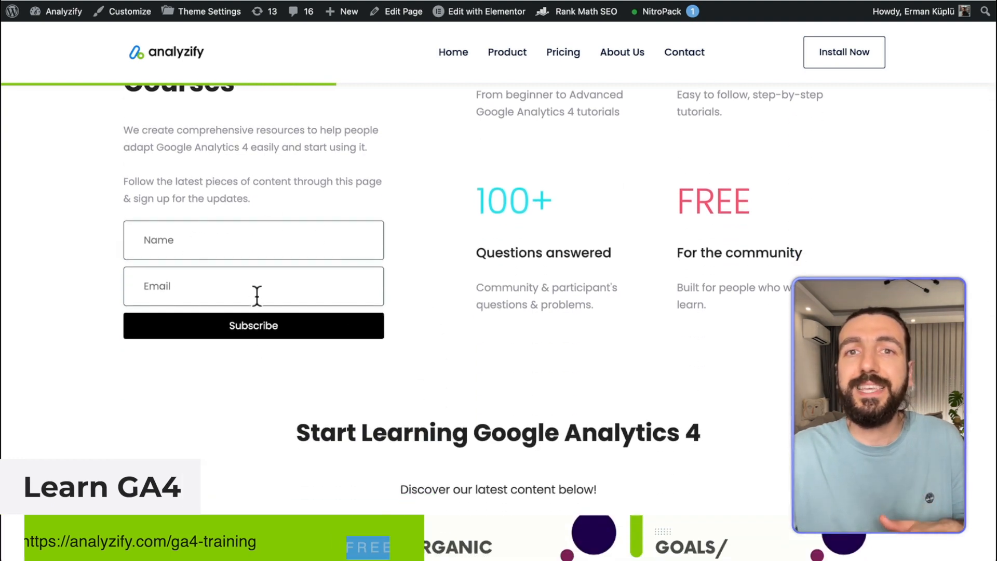
pyautogui.click(253, 326)
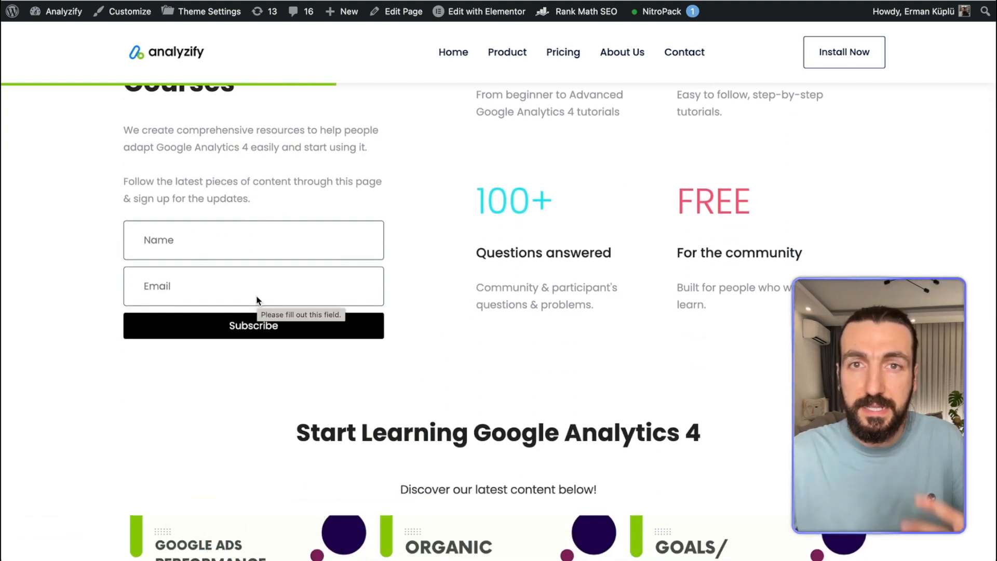
pyautogui.scroll(-3)
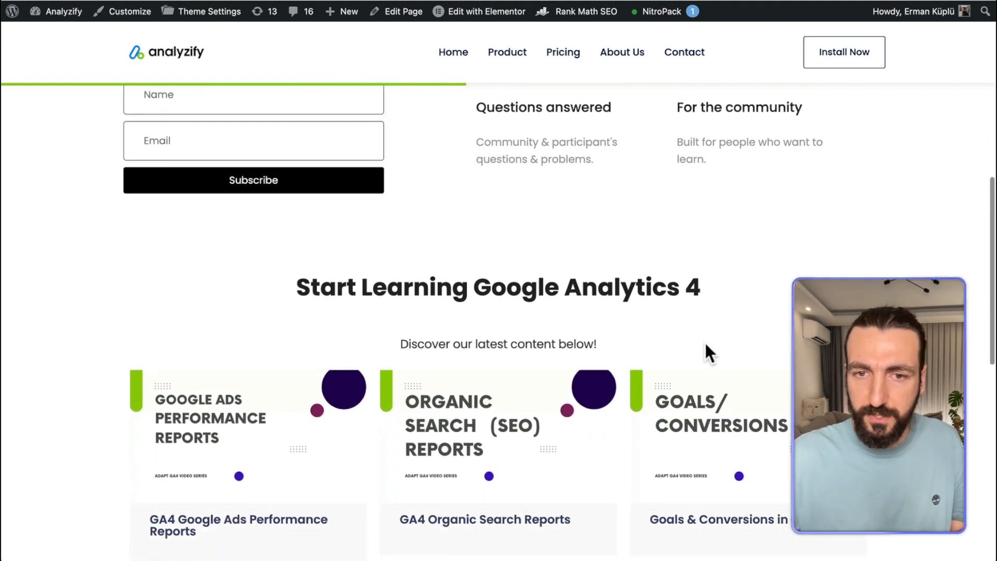
pyautogui.scroll(3)
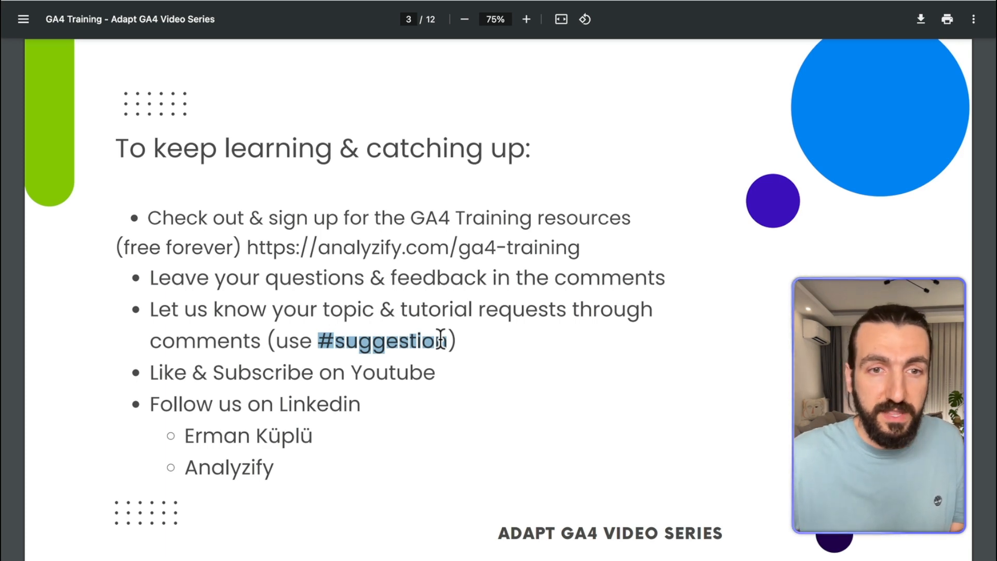
pyautogui.moveTo(439, 377)
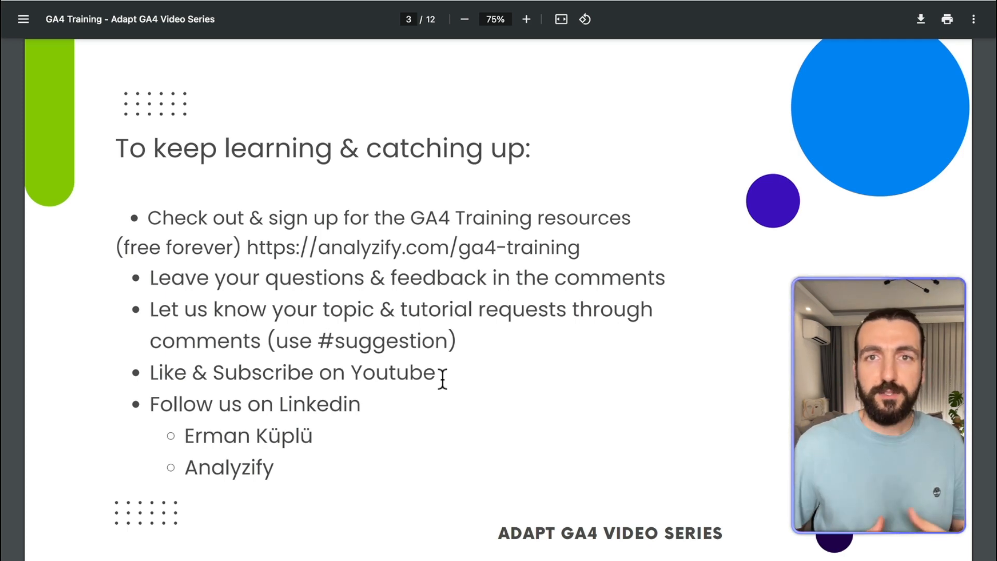
pyautogui.moveTo(668, 149)
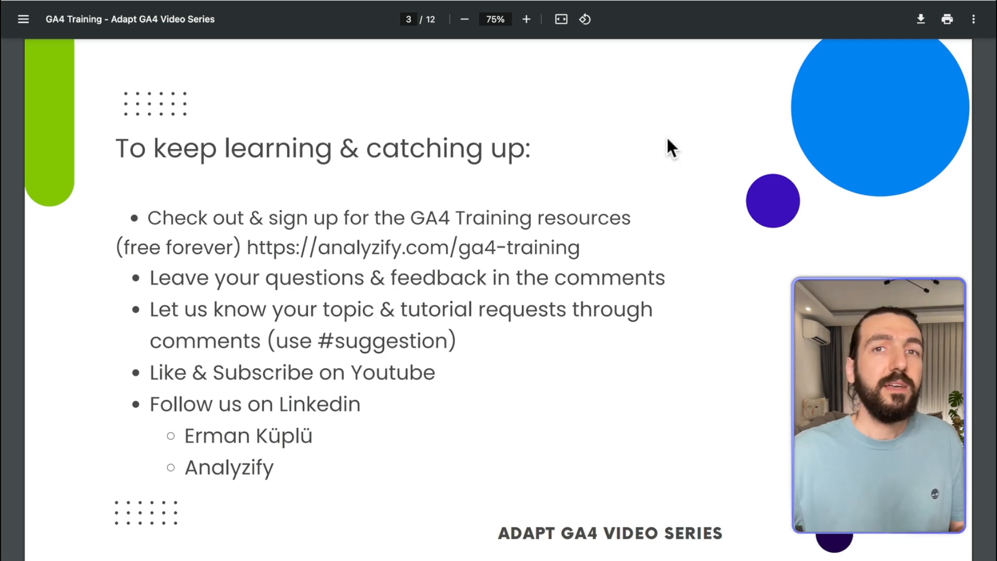